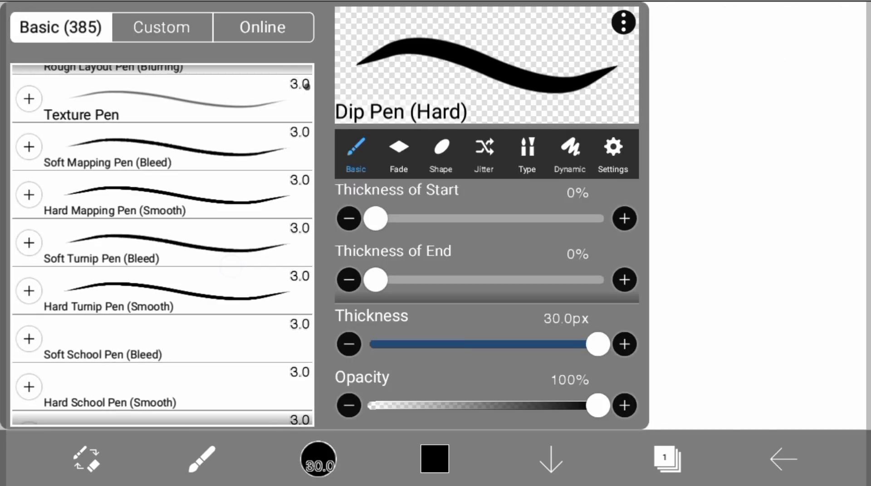
Draw a feathered black S-shaped hair strand across the middle of the canvas.
scroll(down, 3)
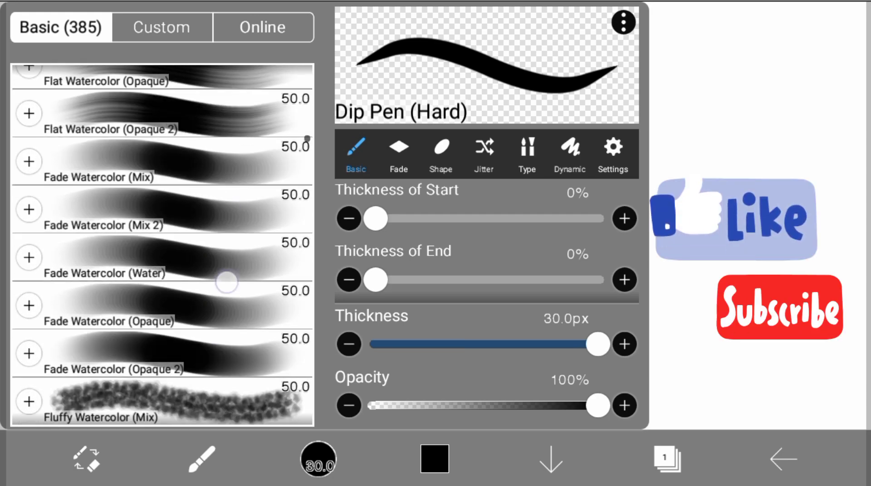
scroll(down, 3)
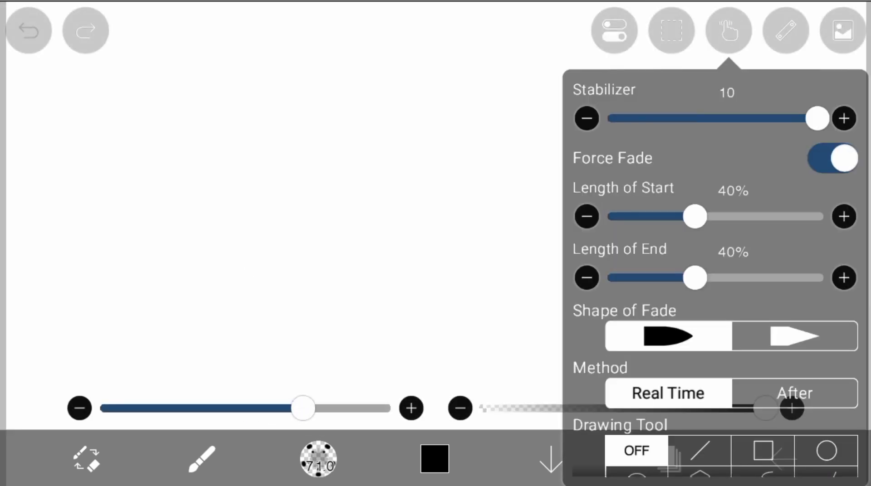
drag(262, 314, 500, 88)
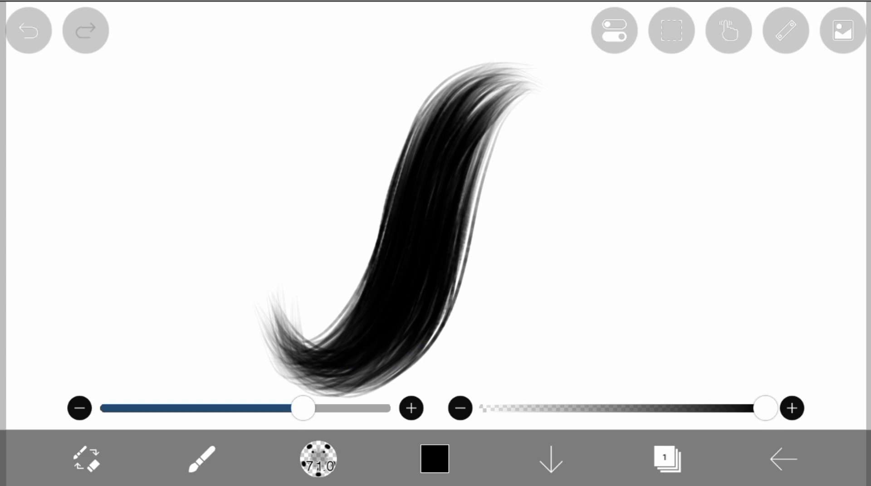
click(433, 459)
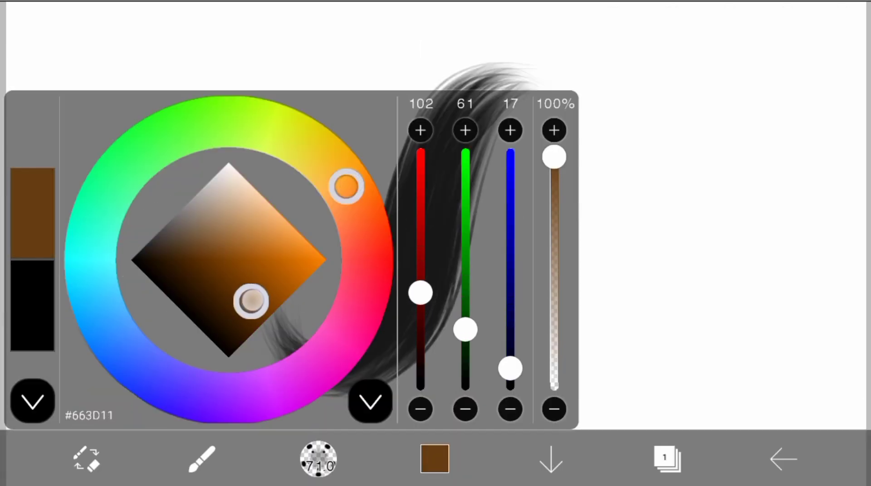
Pick dark brown #663D11 and paint it over the black strand.
click(32, 402)
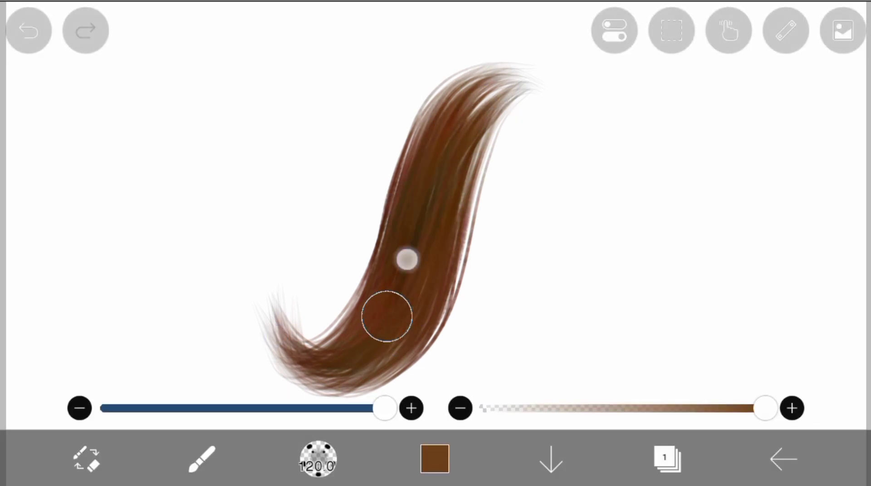
drag(387, 316, 444, 116)
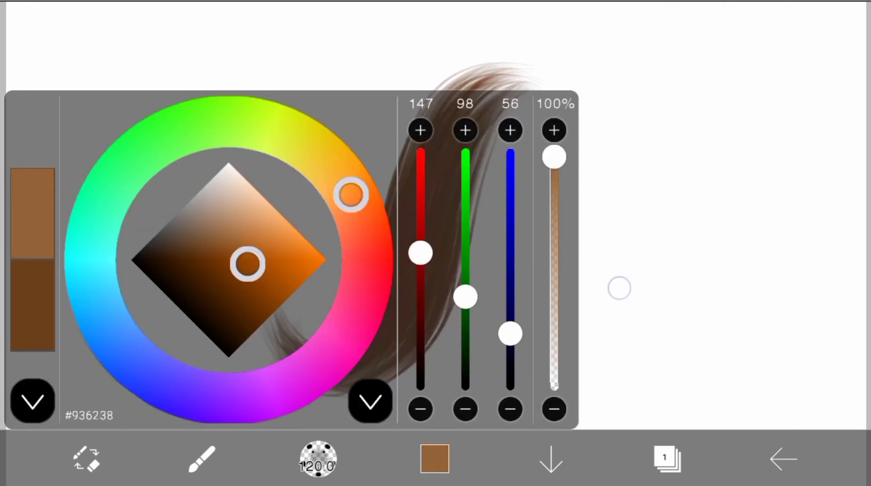
Paint lighter brown #936238 bands across the strand's middle, then switch to a much smaller blending brush.
click(32, 402)
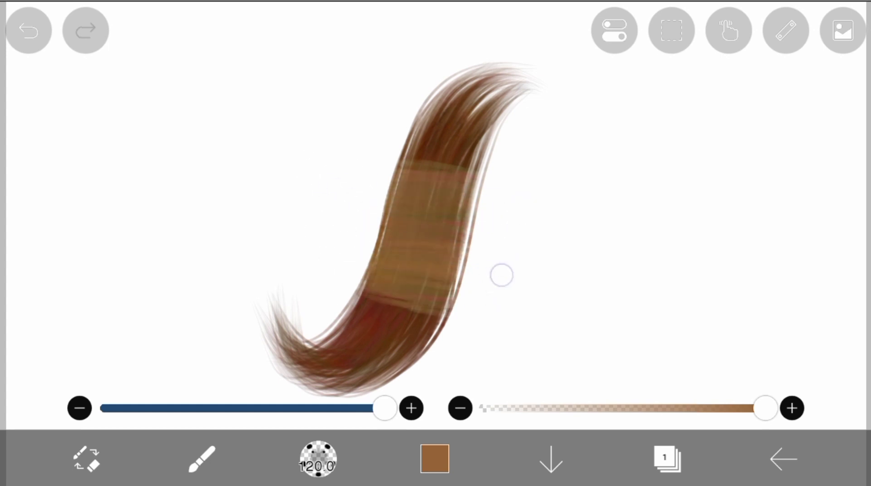
drag(502, 274, 355, 227)
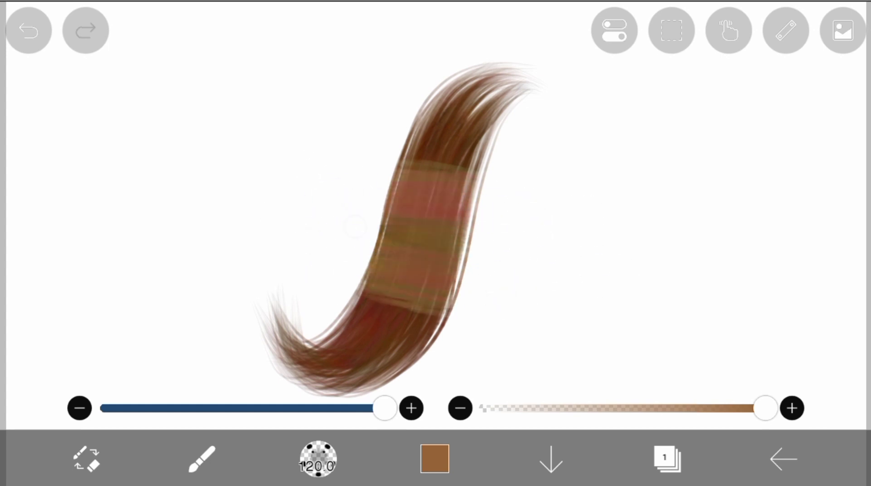
click(435, 459)
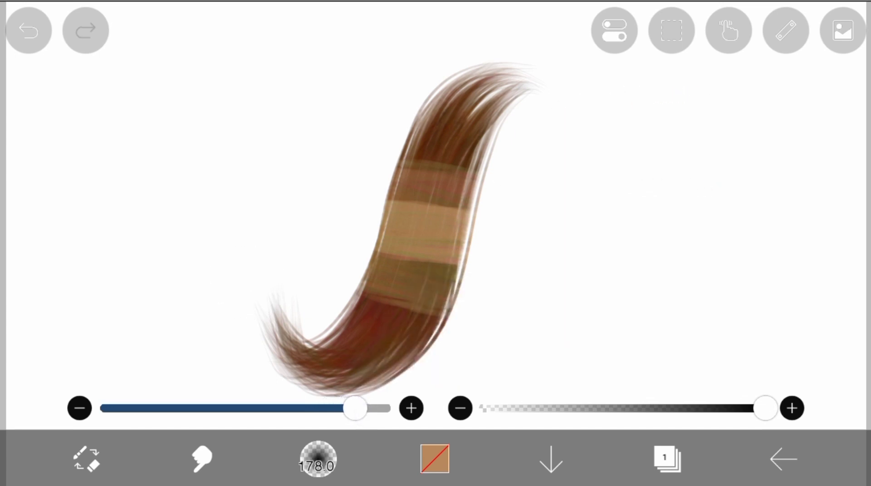
drag(356, 408, 210, 408)
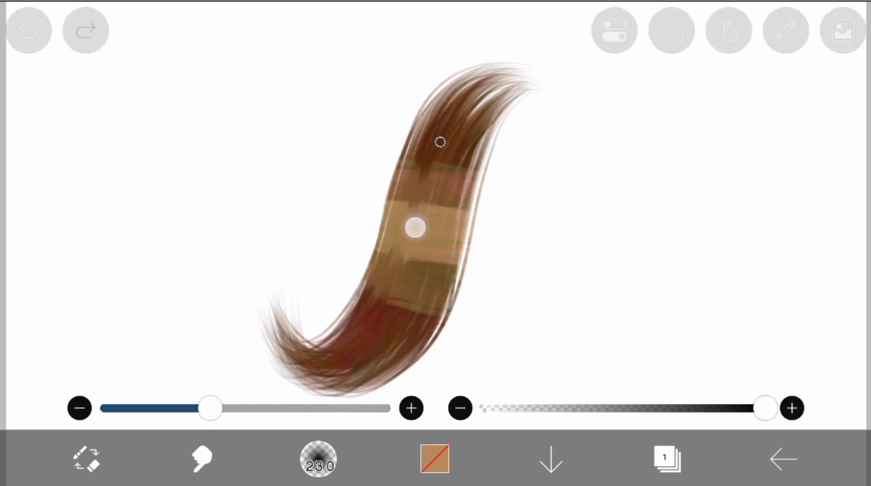